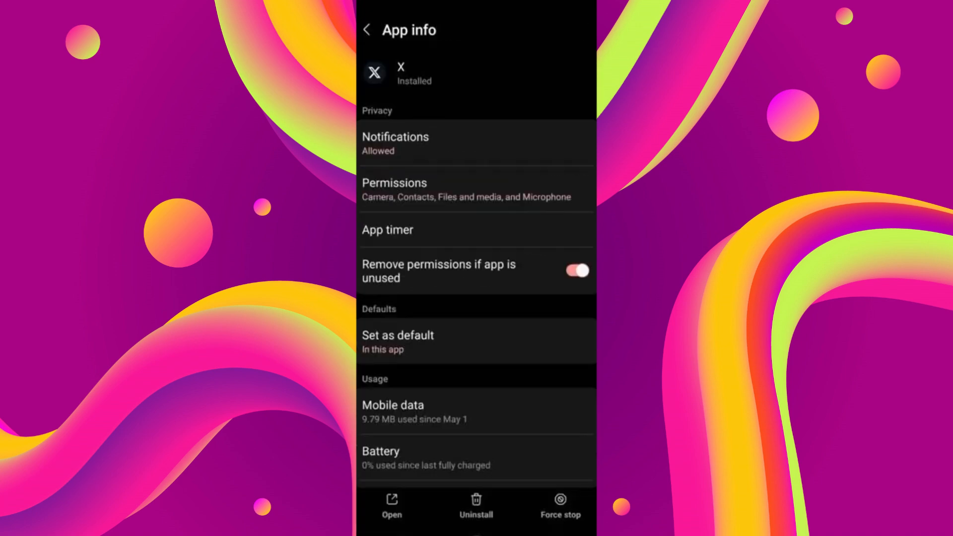
Step: Clear X's cache in Storage, go back and request Force stop so the confirmation appears
scroll("down", 3)
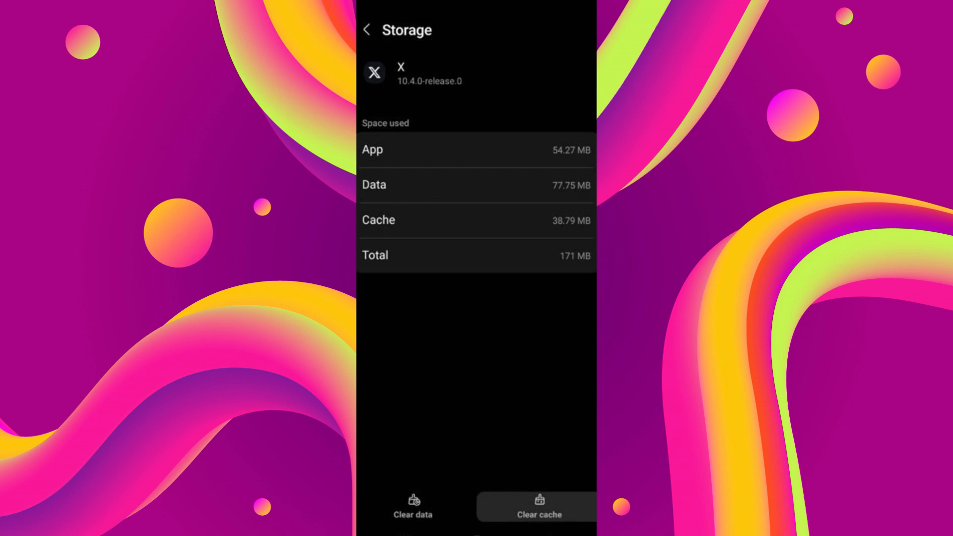
left_click(369, 29)
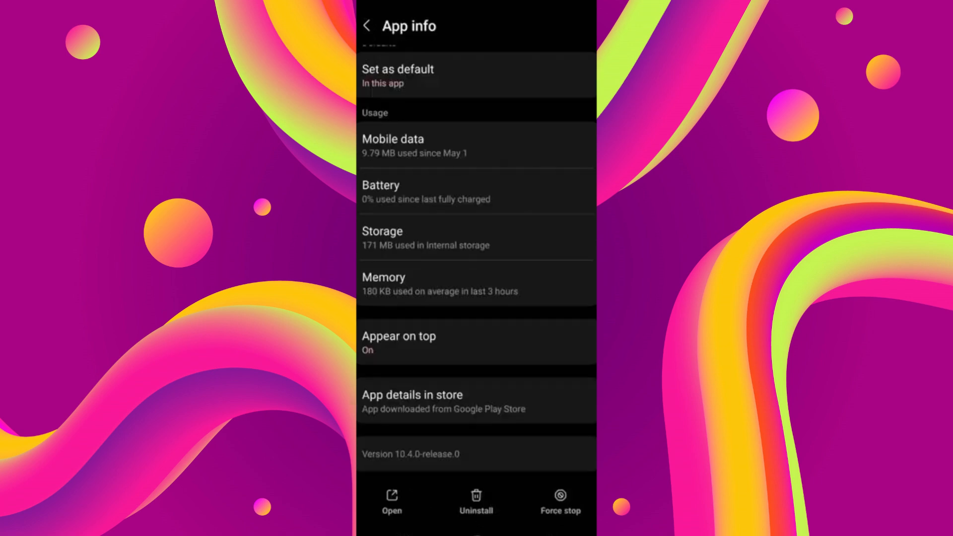
left_click(559, 501)
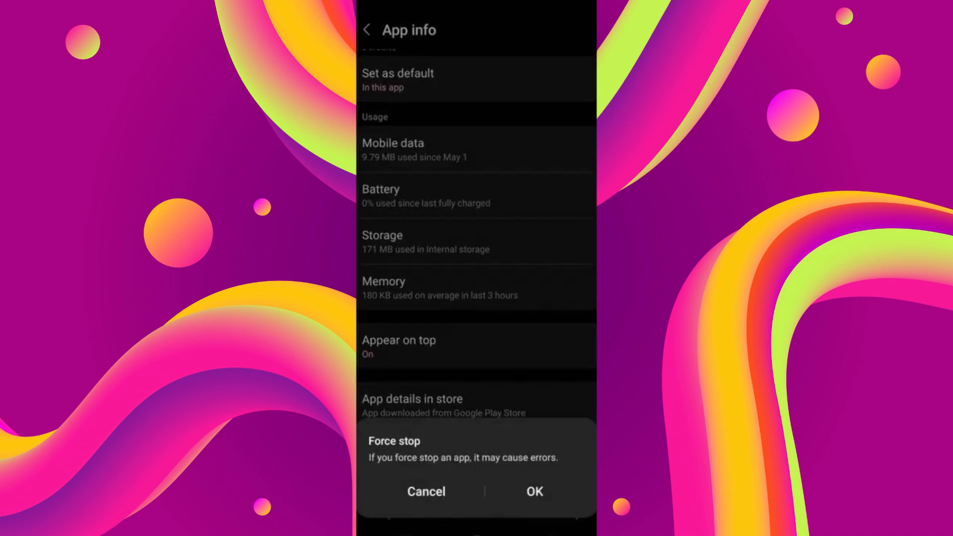